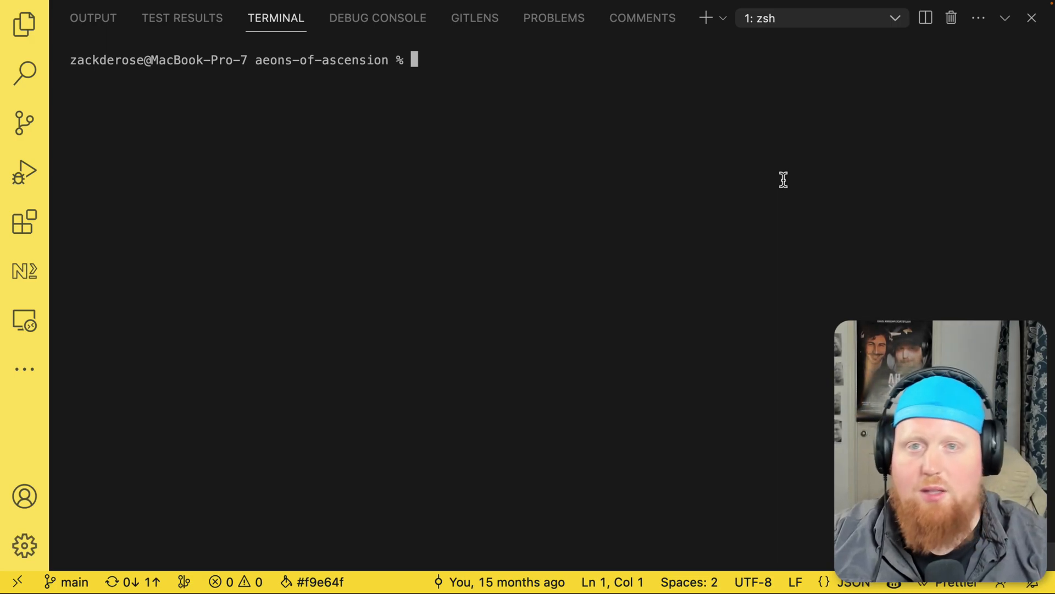
Run `nx graph` in the terminal to open the aeons-of-ascension project graph
type("nx")
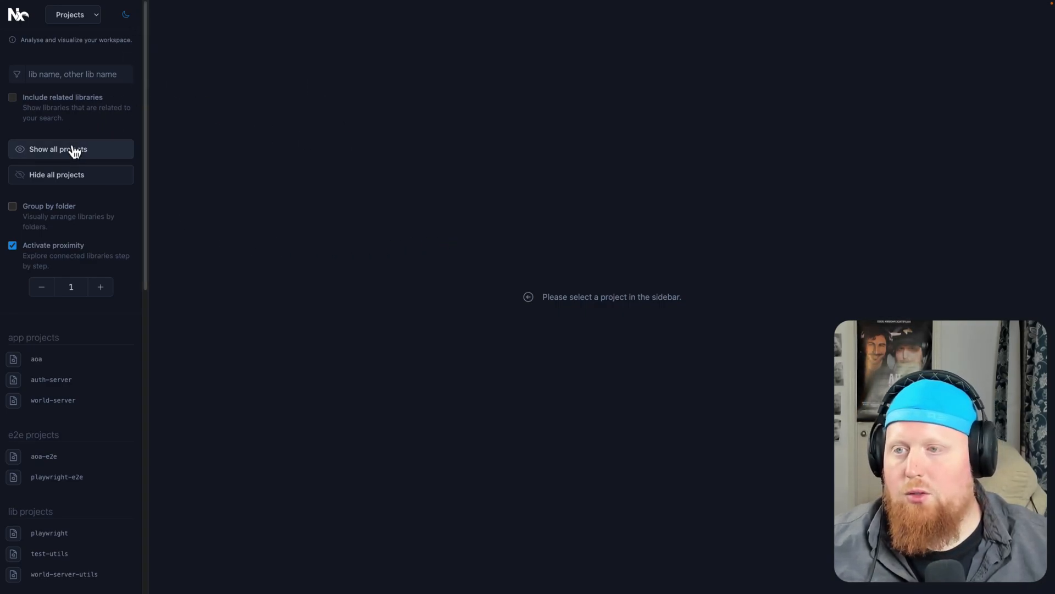
Show all projects in the graph, then switch the view dropdown to Tasks
left_click(57, 149)
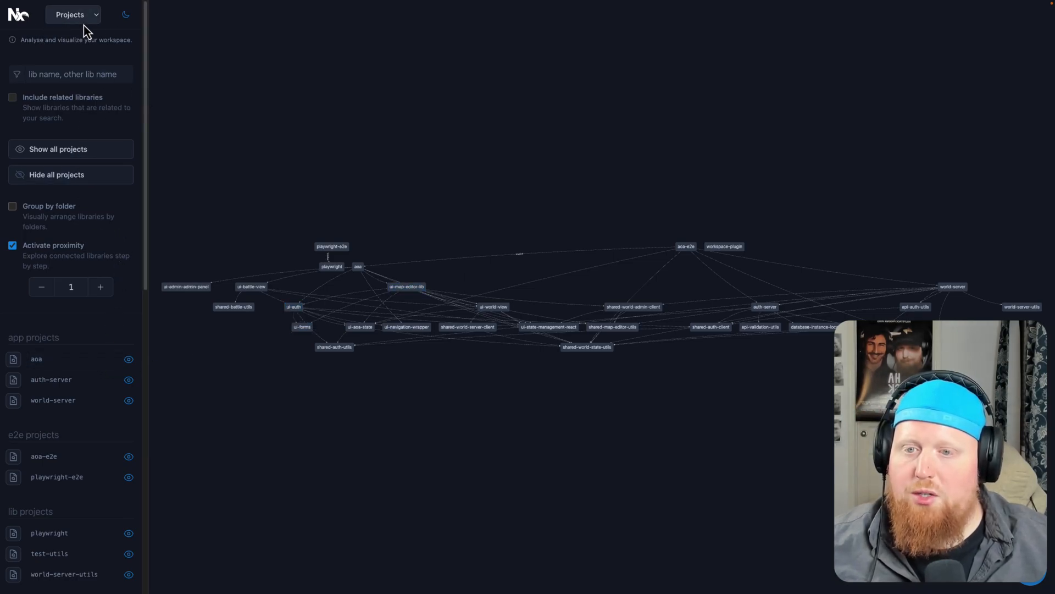
left_click(71, 14)
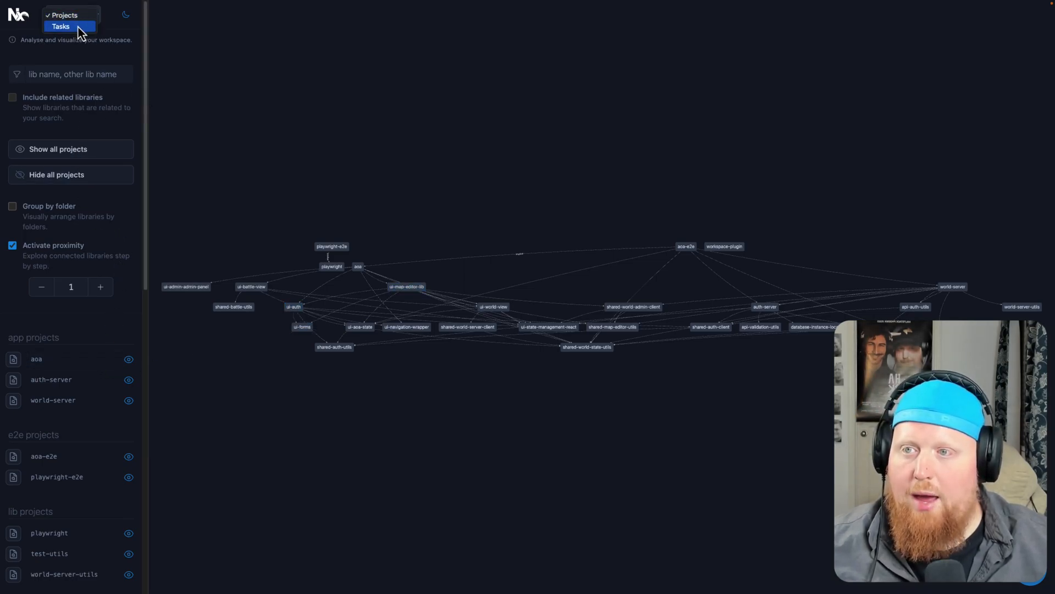
left_click(69, 14)
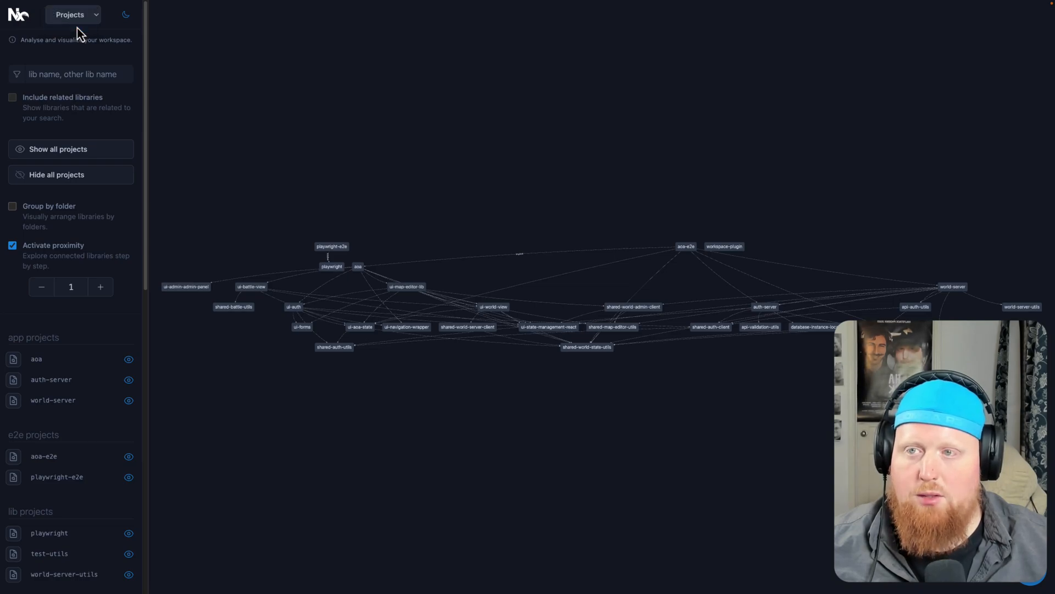
left_click(72, 14)
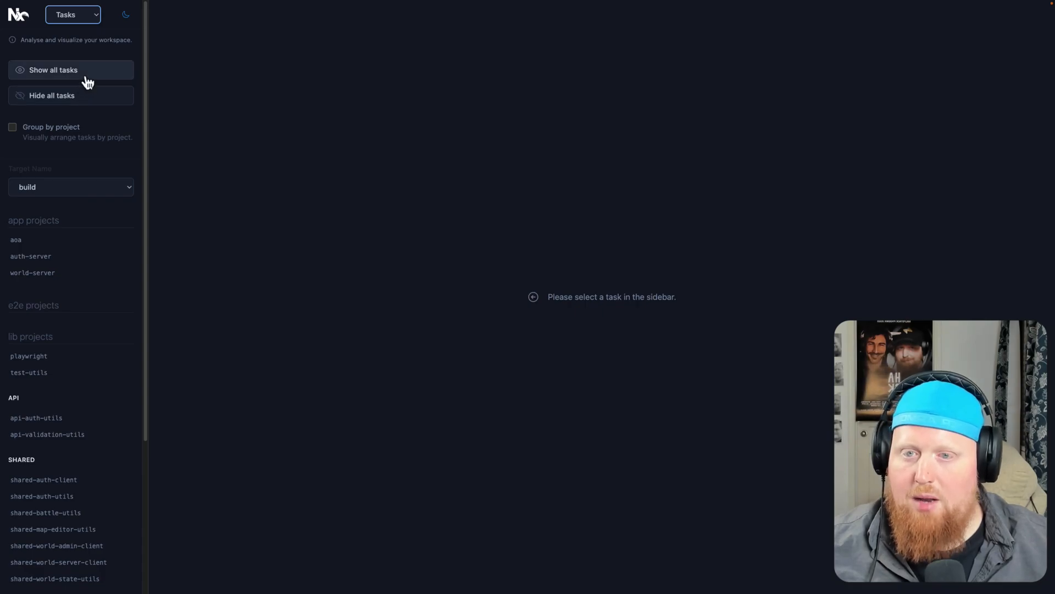
Show all build tasks, revealing world-server and its dependent libraries
left_click(53, 69)
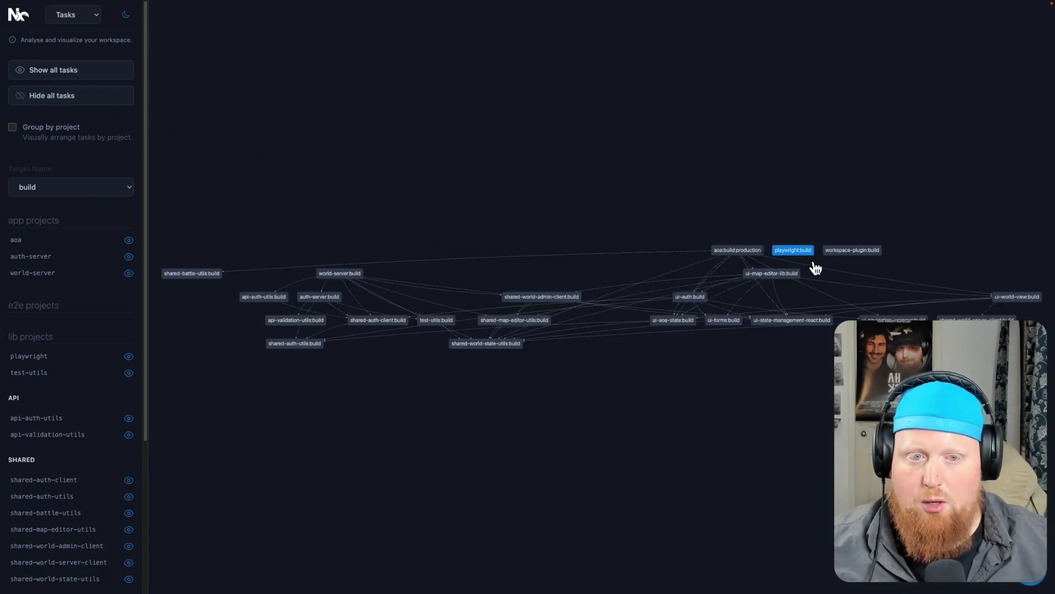
left_click(339, 273)
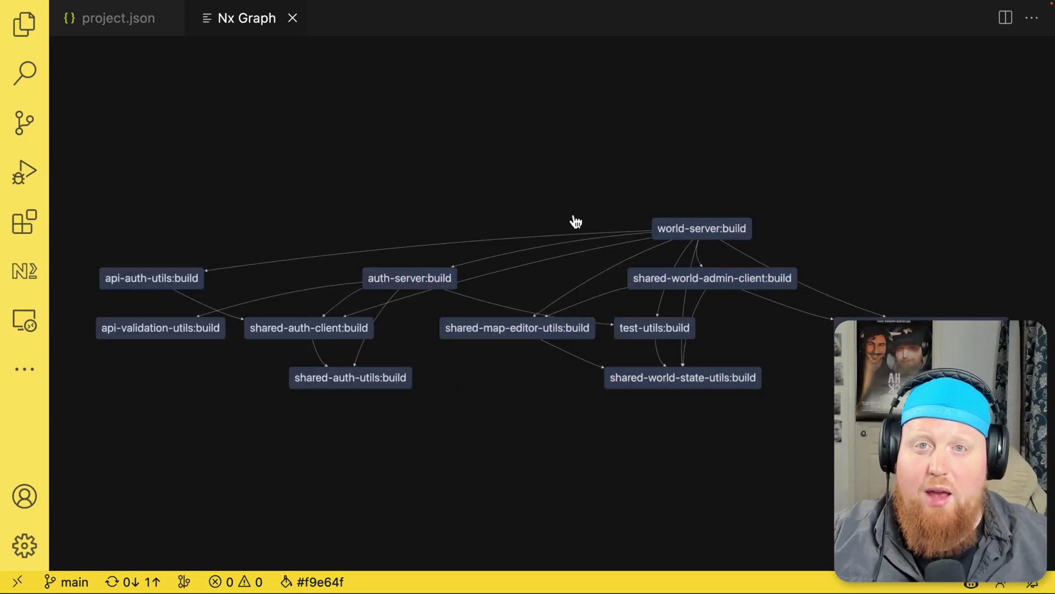
mouse_move(506, 206)
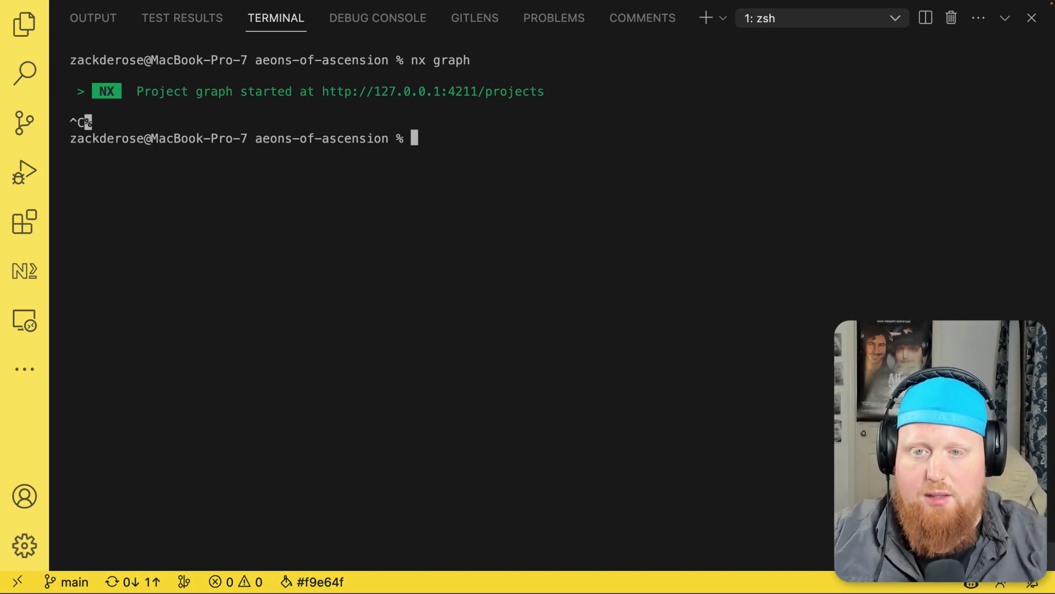
Run `nx build world-server --graph` in the terminal
type("nx buil")
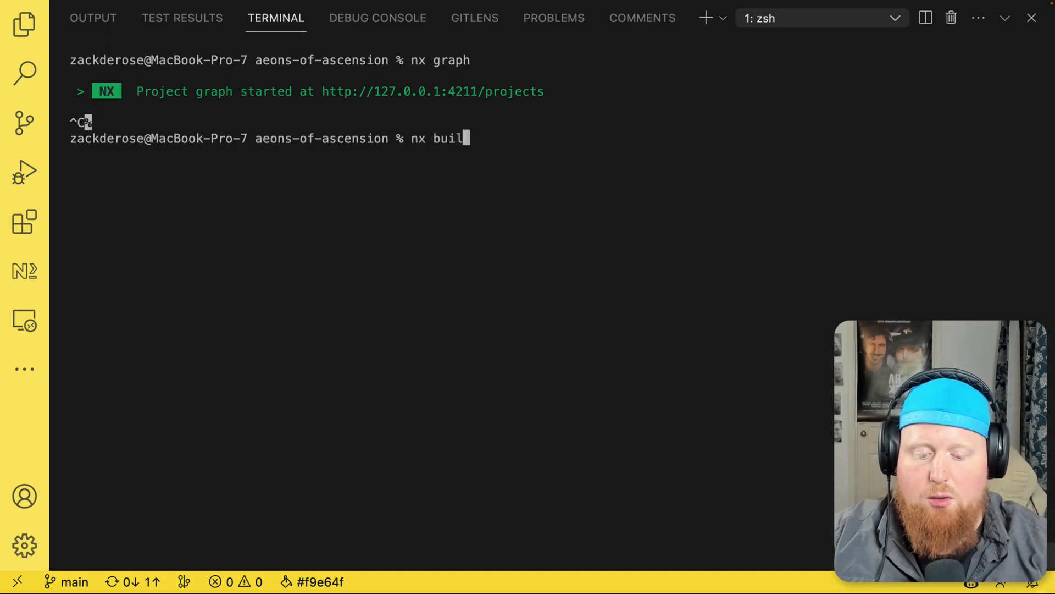
type("d world-server")
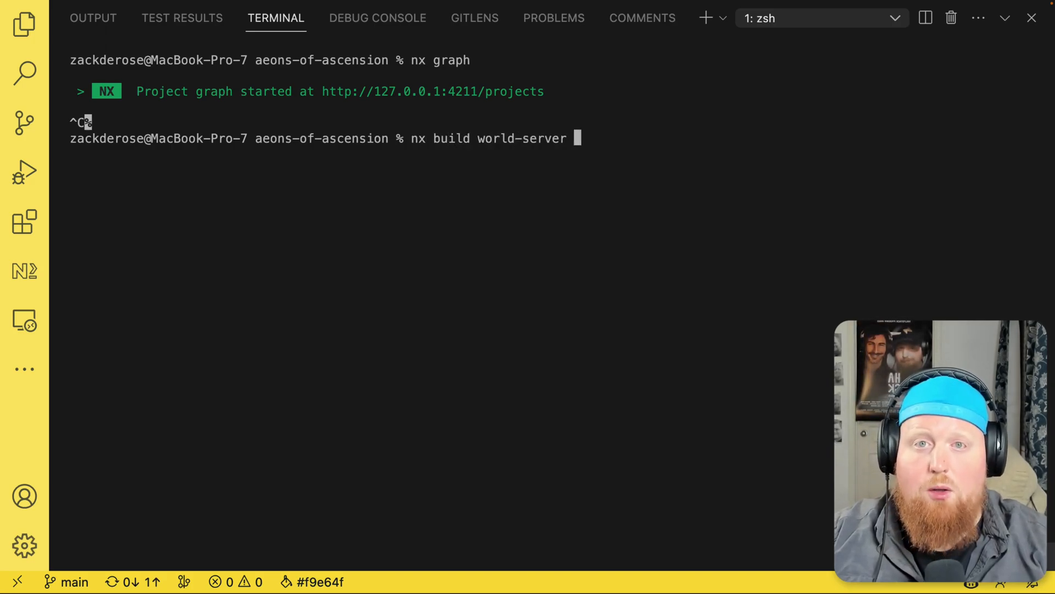
type("--graph")
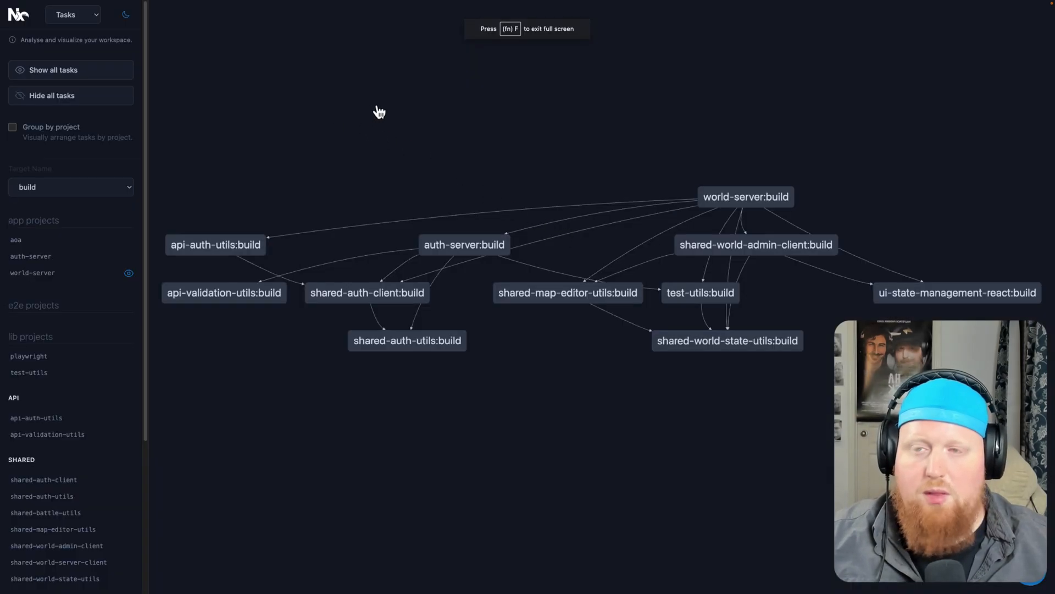
mouse_move(136, 40)
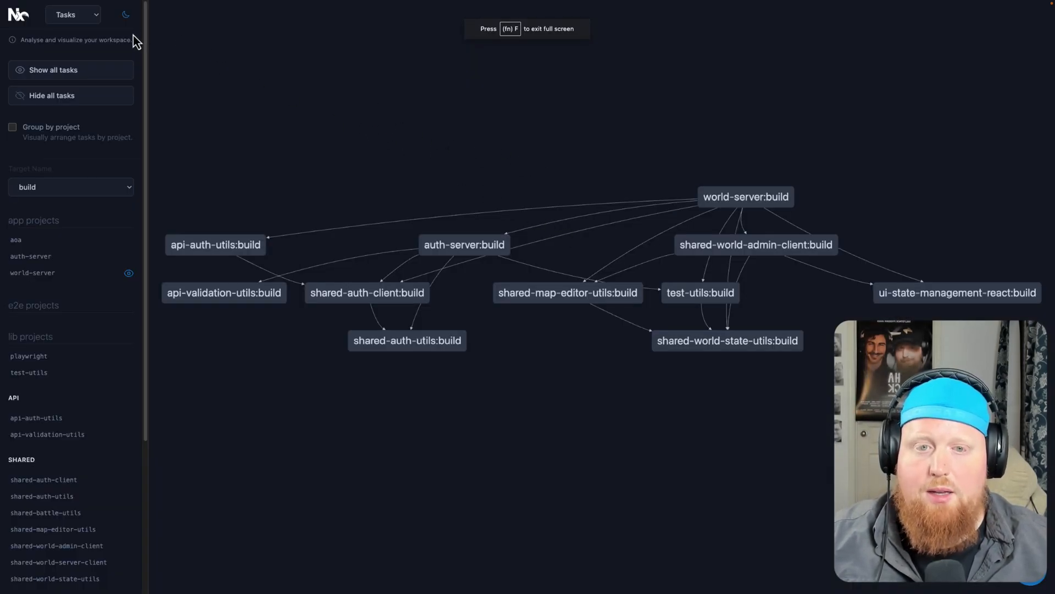